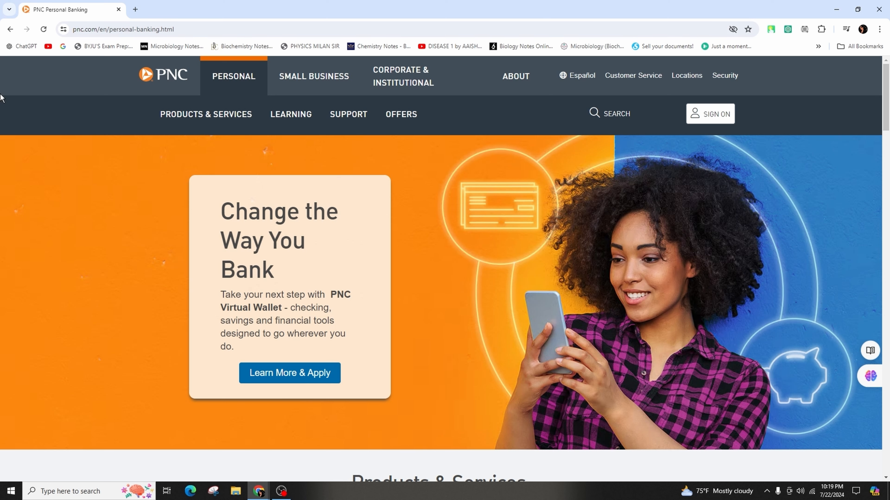
mouse_move(145, 191)
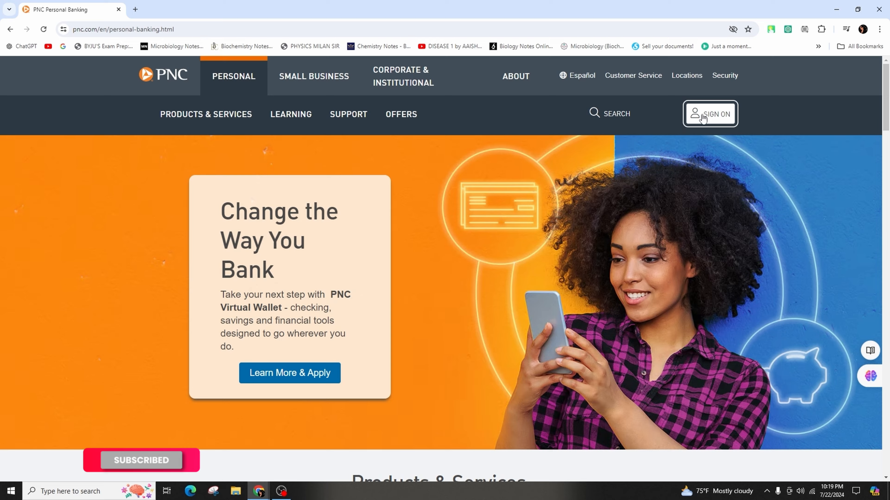
Step: Sign in to PNC Online Banking with User ID 'lana' and the password
left_click(709, 114)
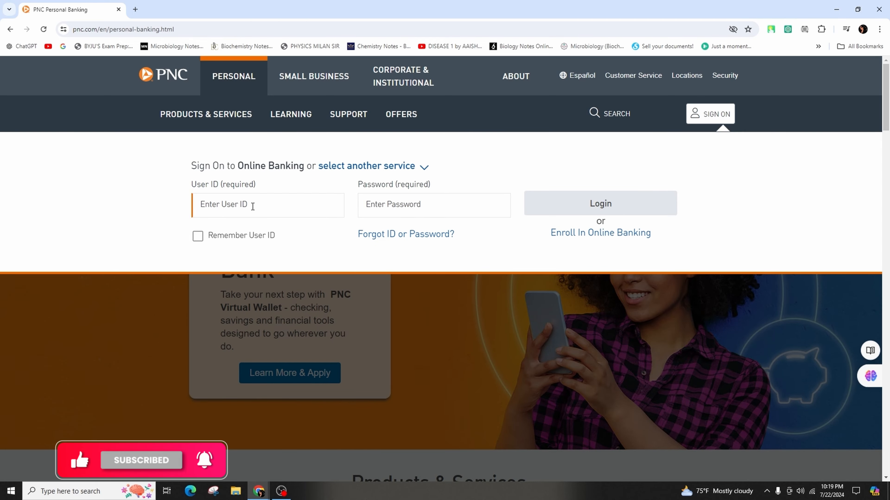
type("lana")
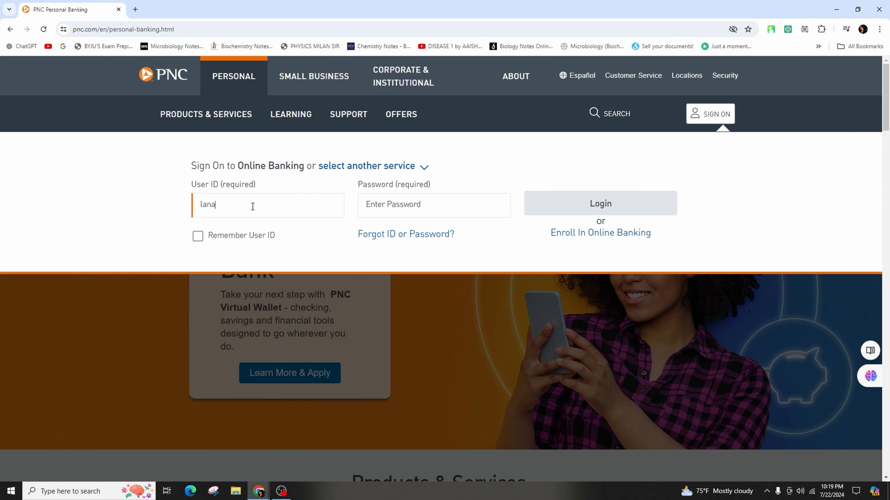
type("password")
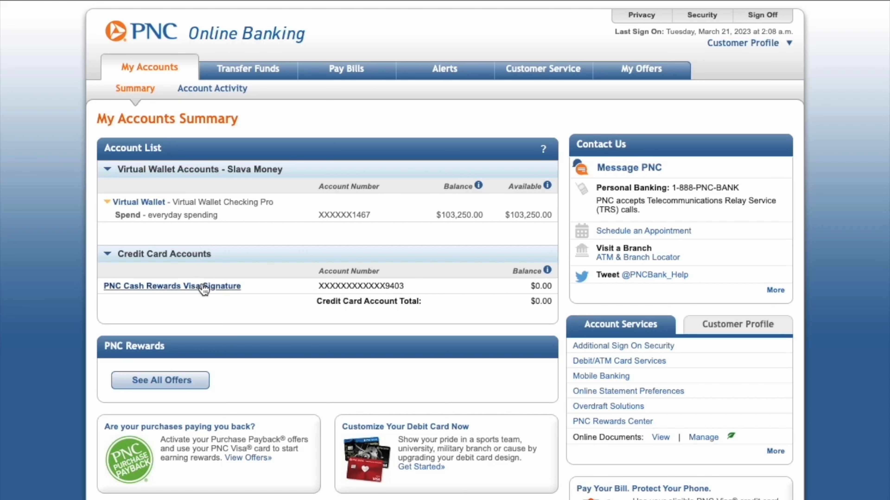
Step: From the PNC Cash Rewards Visa Signature account activity, start Activate a Credit Card
left_click(171, 286)
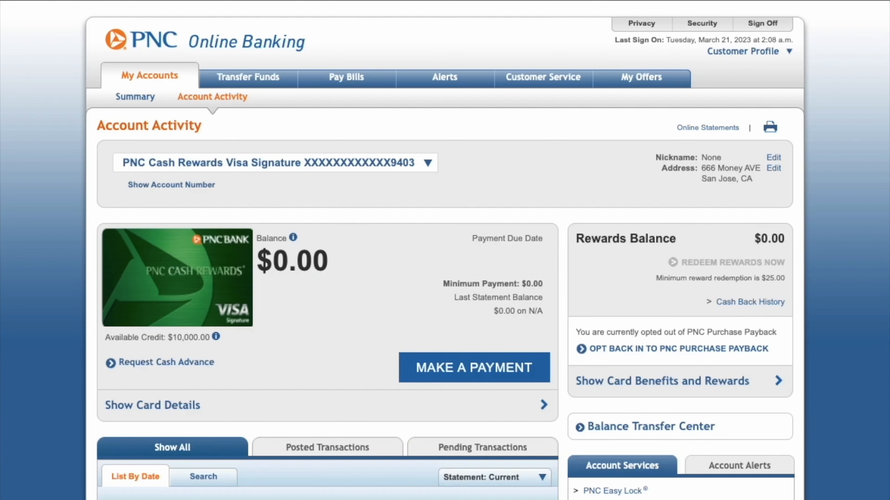
scroll("down", 3)
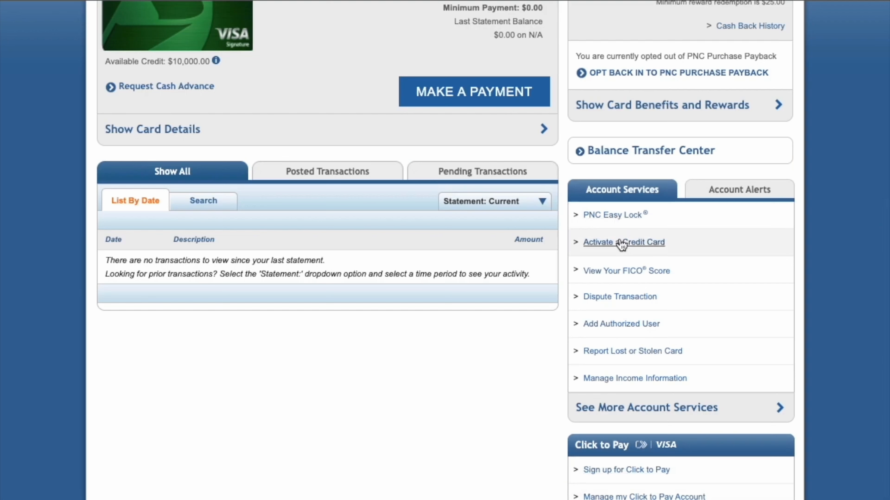
left_click(622, 242)
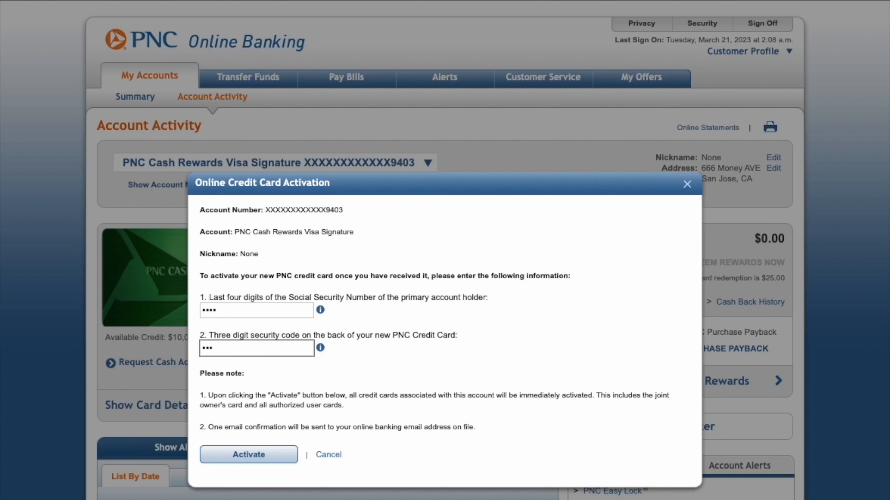
Step: Activate the card with the entered SSN and security code digits, reaching the success confirmation
left_click(248, 455)
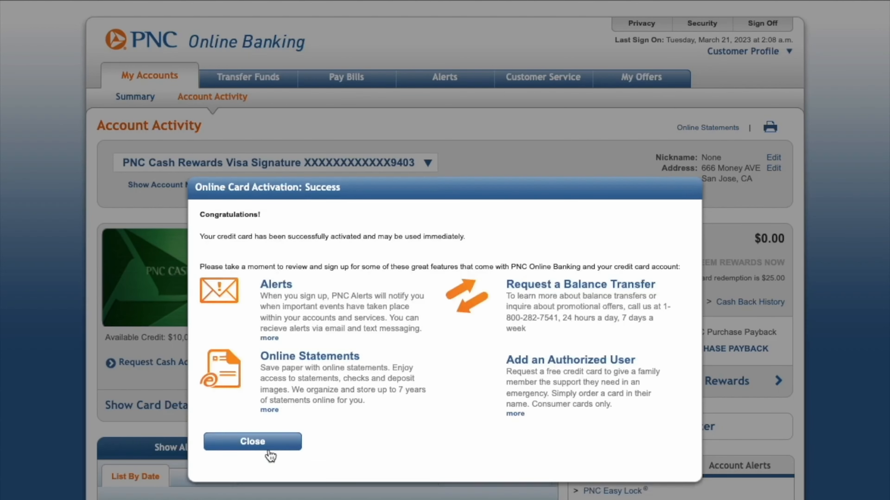